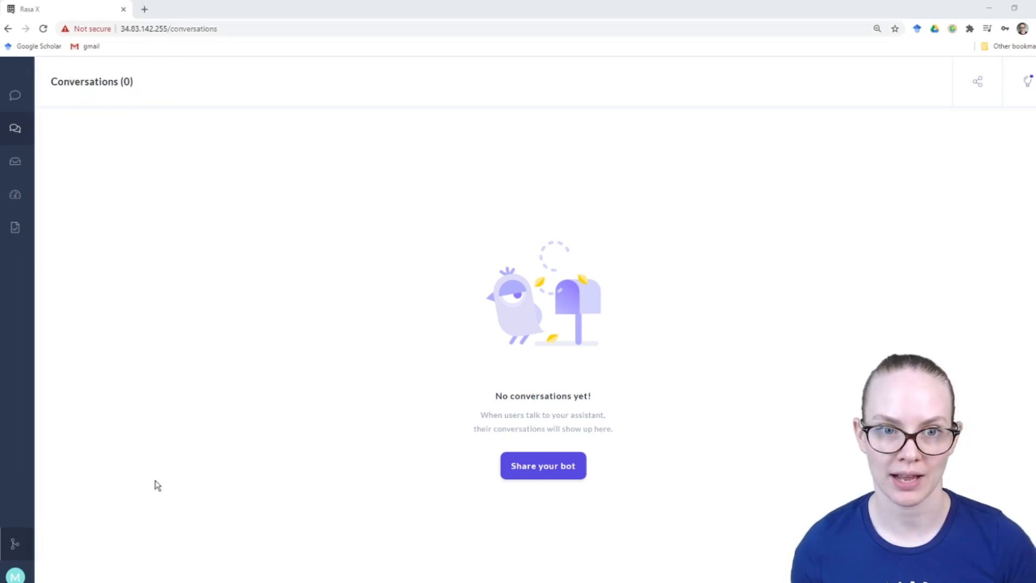
mouse_move(127, 454)
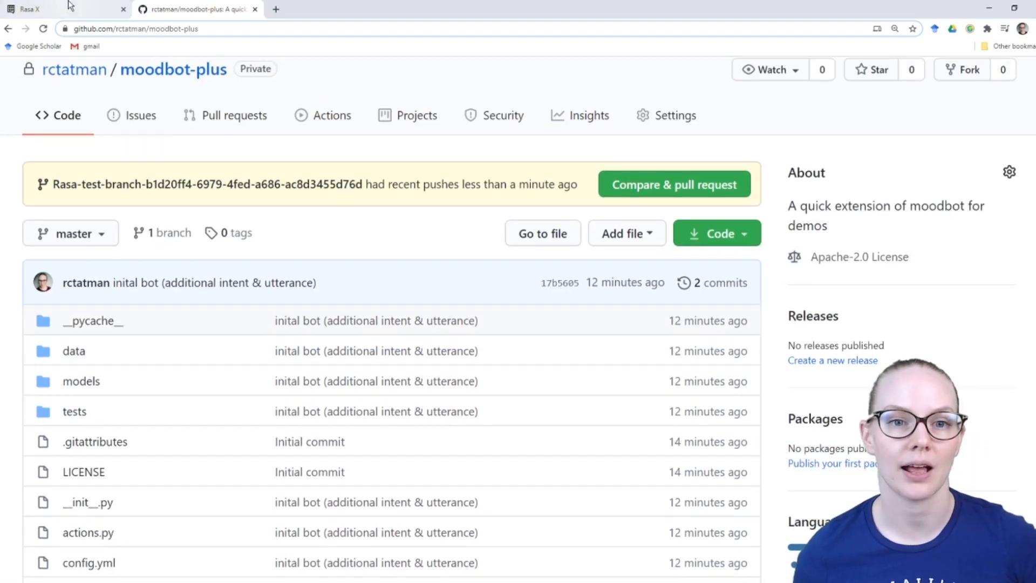
Back in Rasa X, open the 'Connect to a repository' form from the 'Not connected' sidebar item
left_click(53, 8)
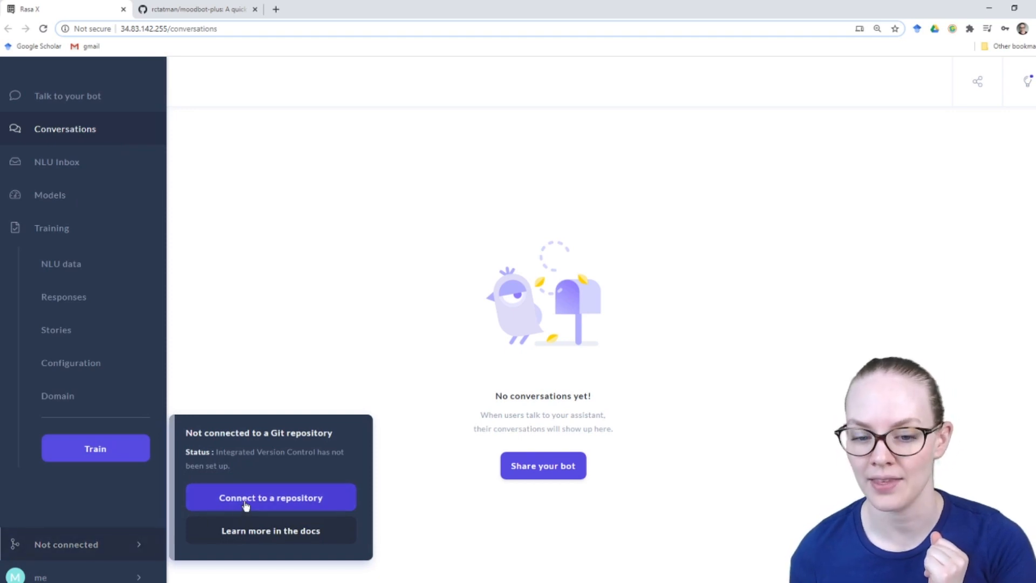
left_click(270, 497)
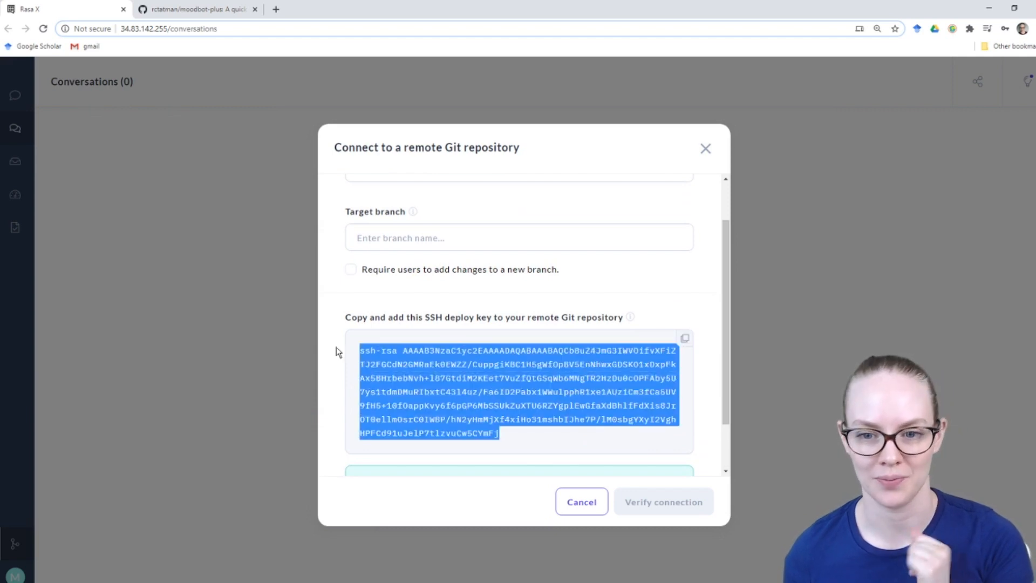
mouse_move(337, 336)
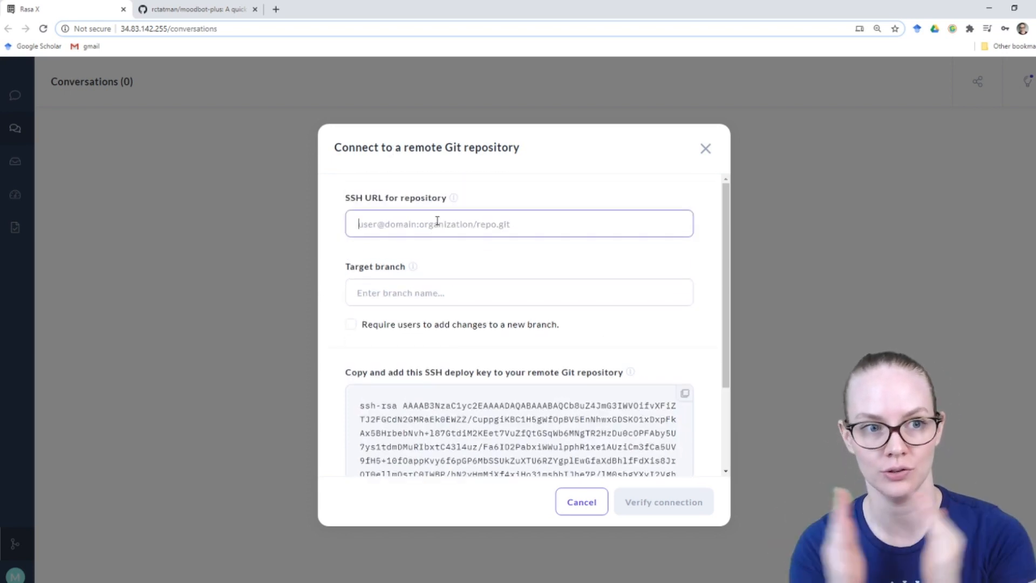
mouse_move(329, 197)
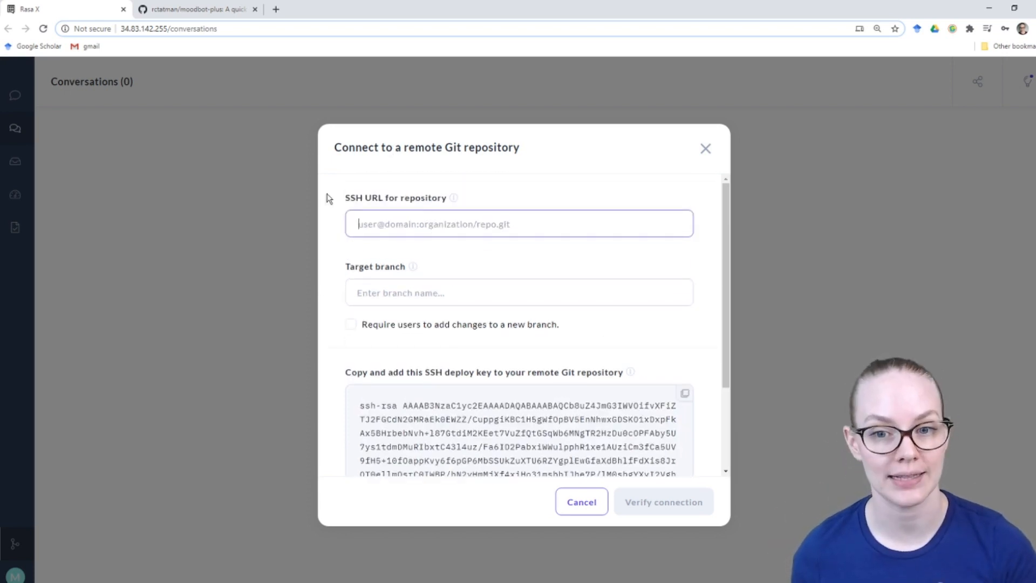
Confirm the branch on GitHub, set master with new-branch option in Rasa X, and copy the deploy key
left_click(194, 9)
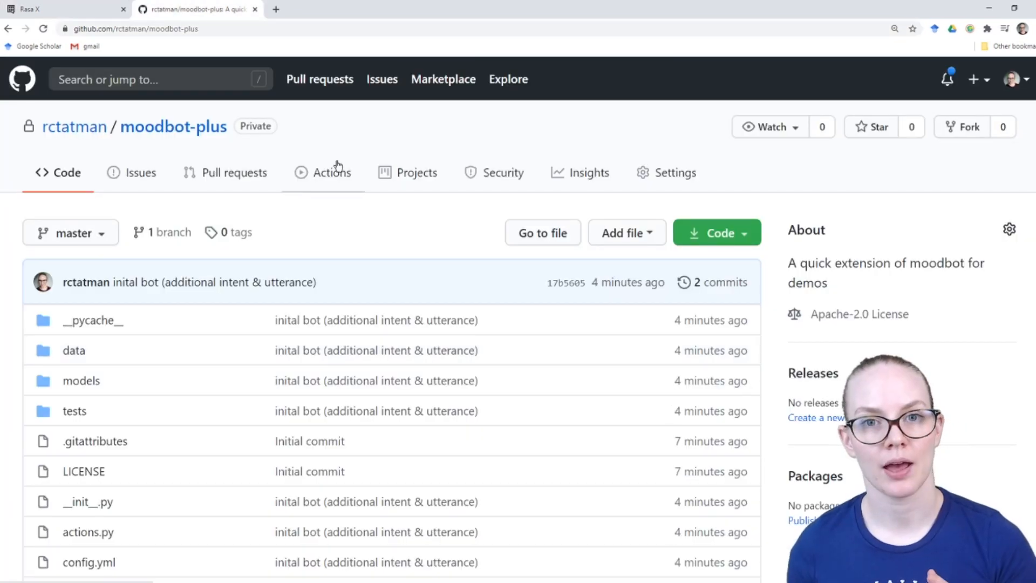
left_click(716, 232)
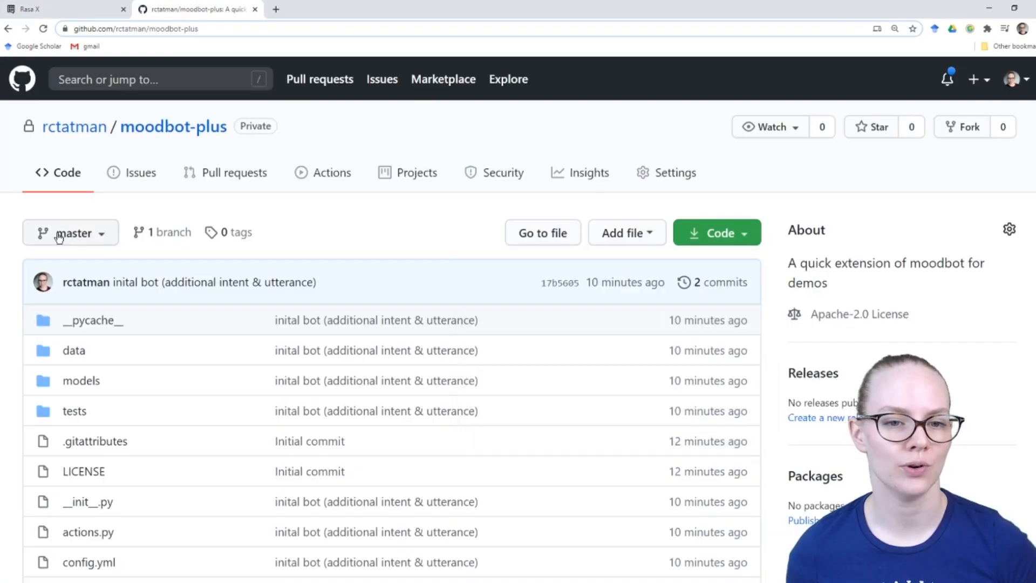
left_click(71, 232)
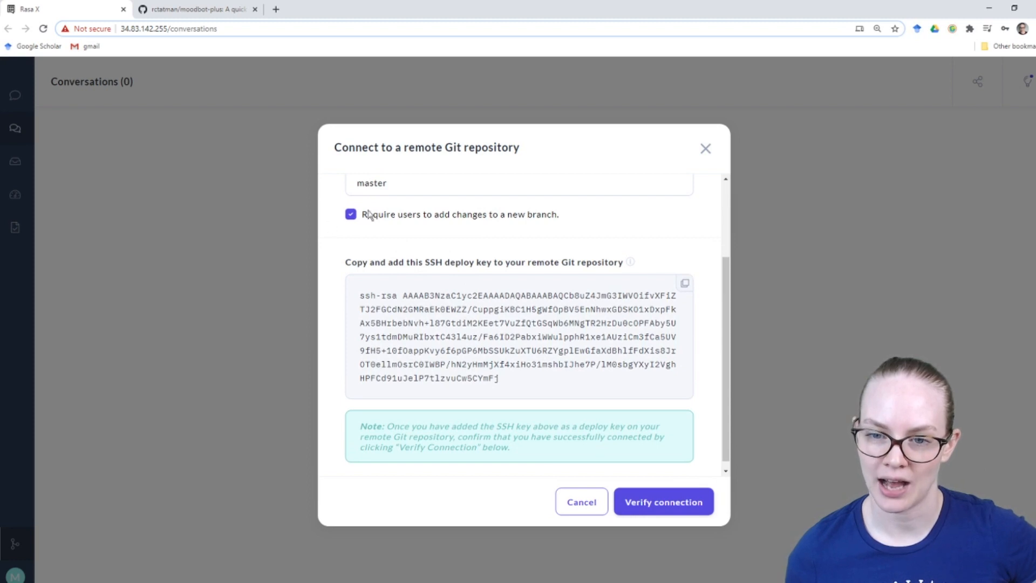
left_click(685, 283)
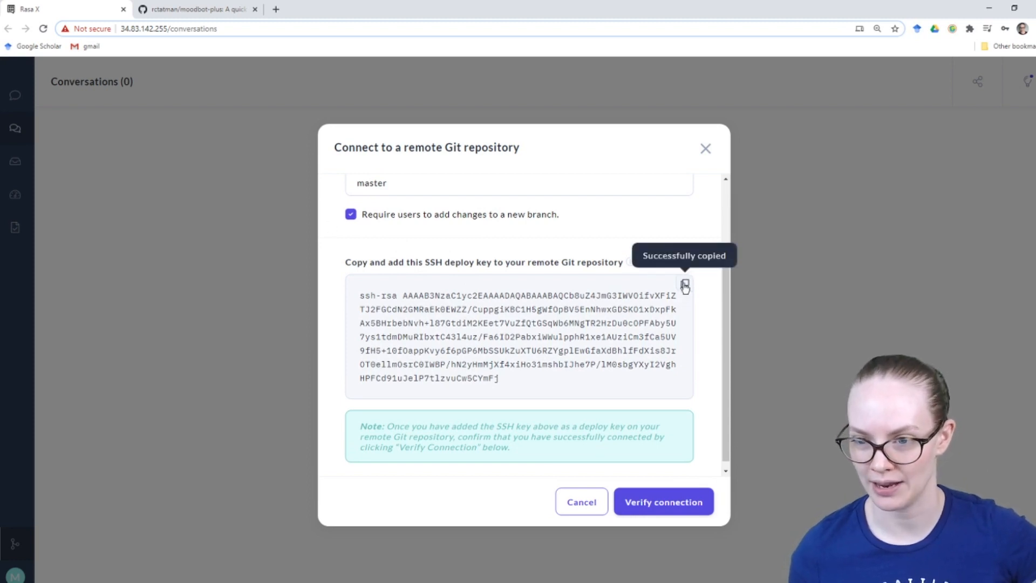
mouse_move(422, 362)
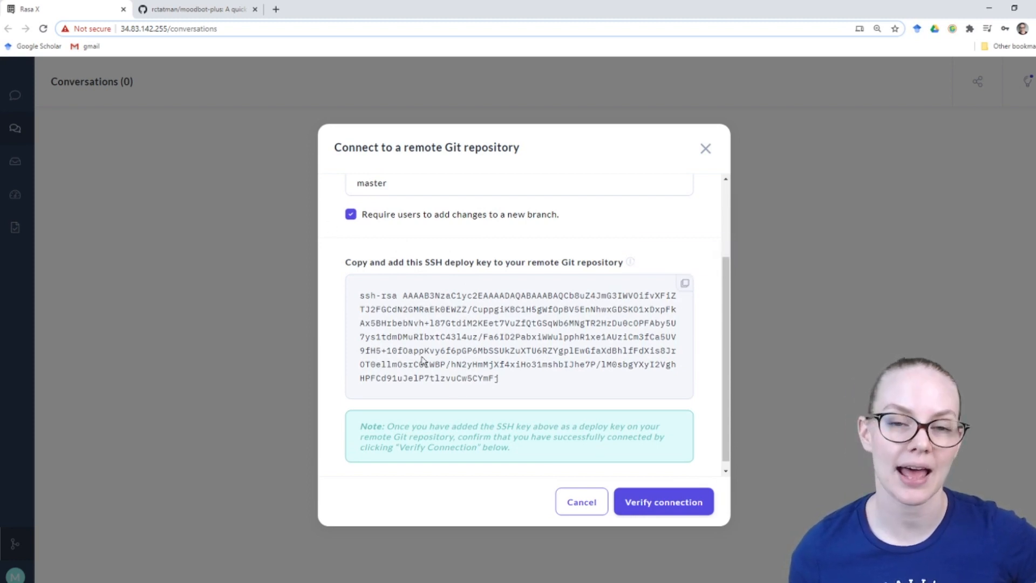
left_click(195, 9)
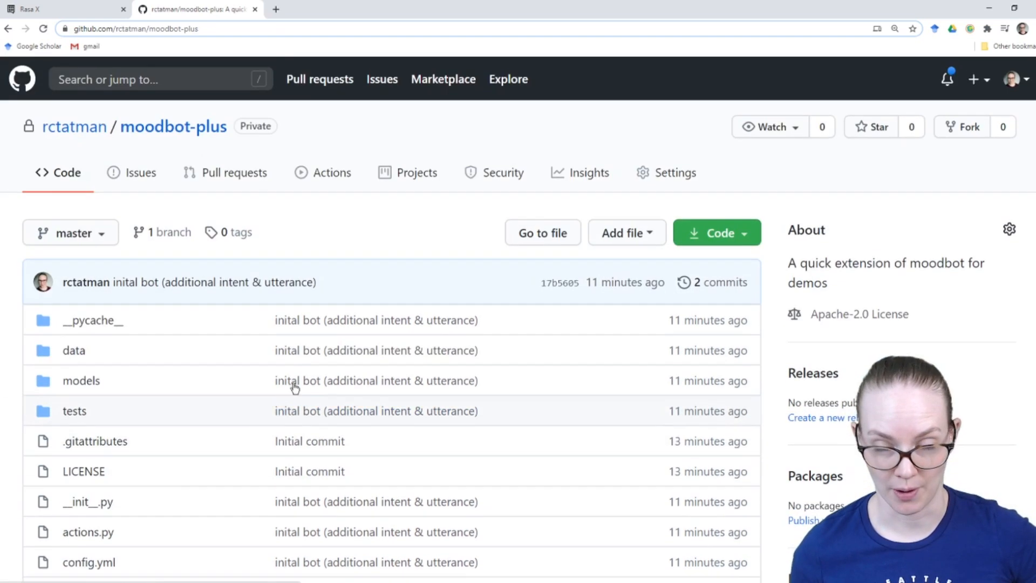
Add the copied key to moodbot-plus as deploy key 'rasa-x' with write access, then return to Rasa X
left_click(674, 173)
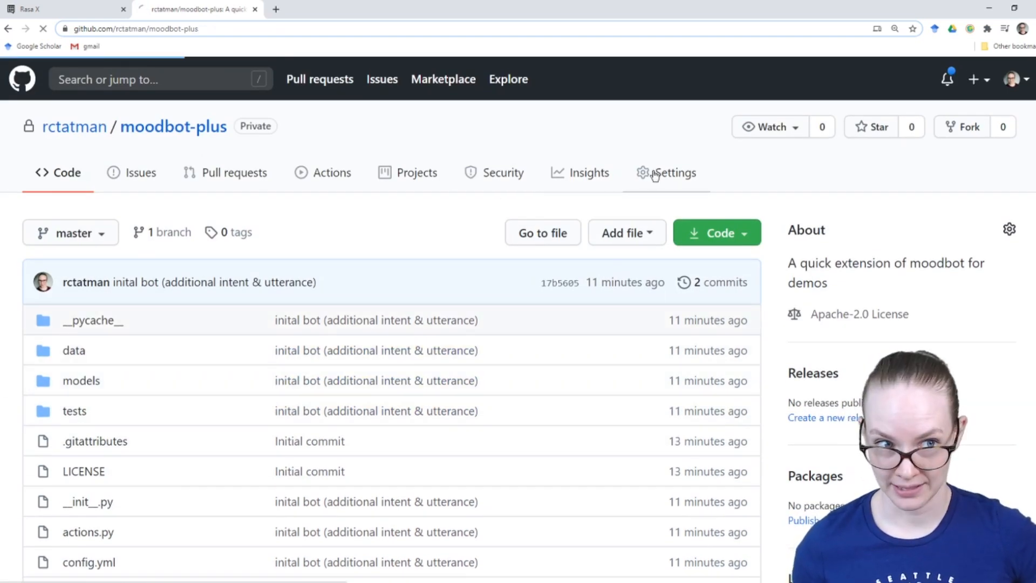
left_click(673, 173)
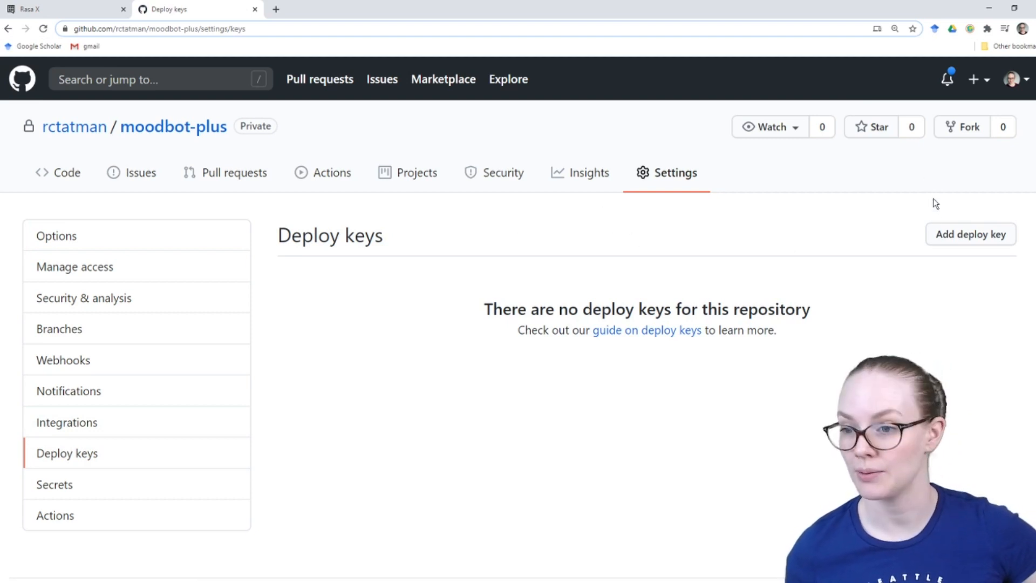
left_click(968, 234)
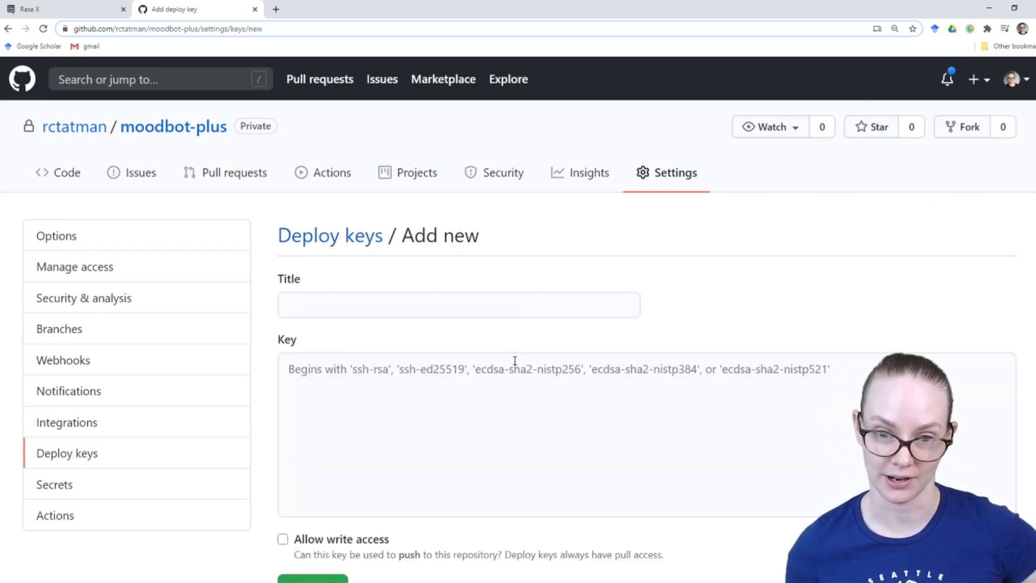
left_click(458, 305)
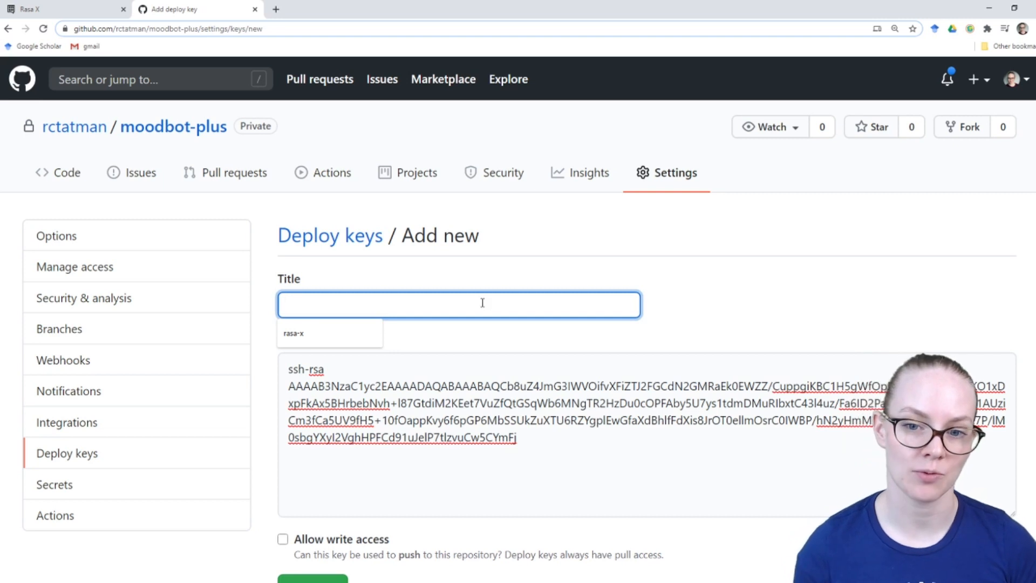
type("rasa-x")
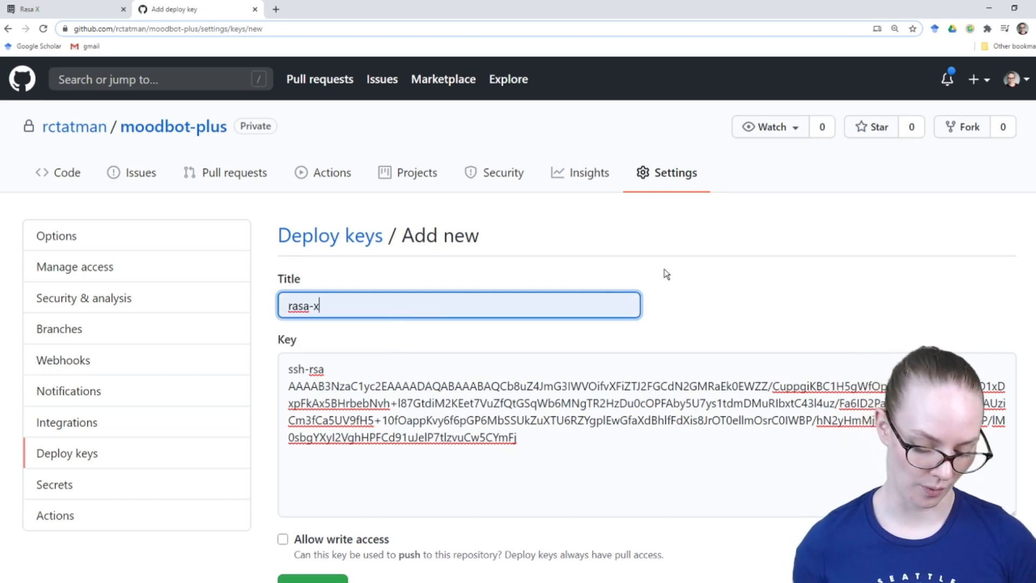
scroll("down", 3)
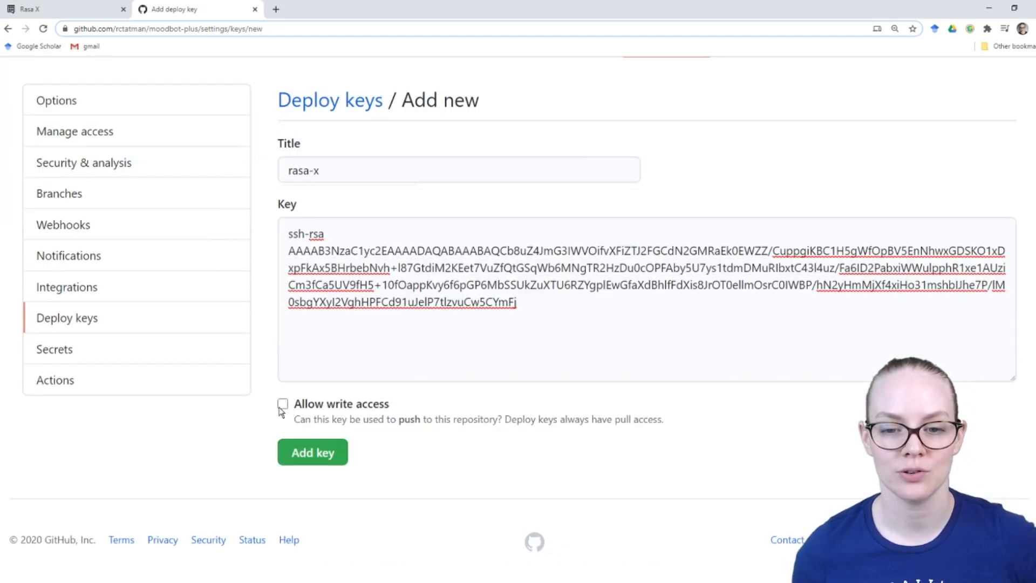
left_click(283, 403)
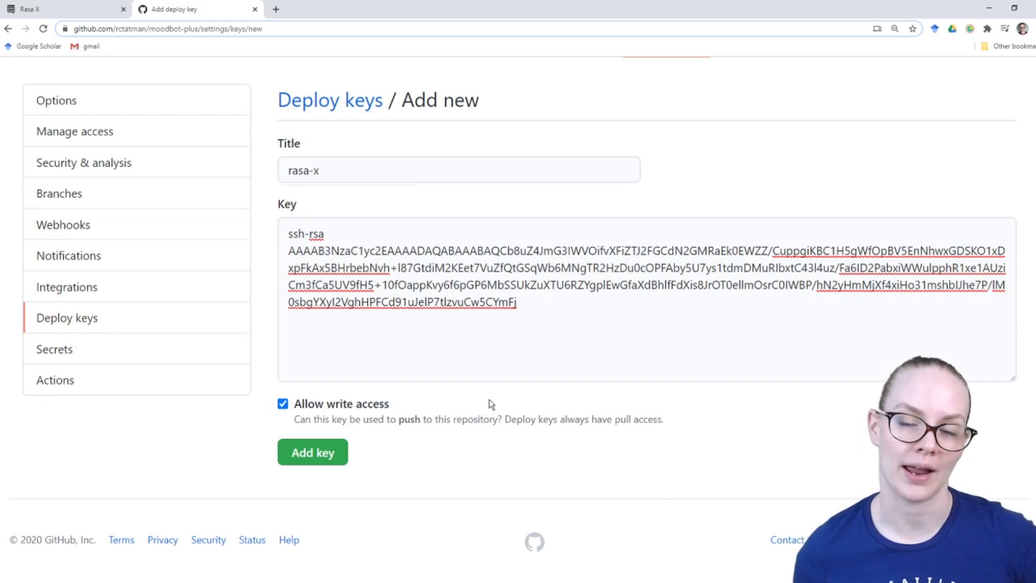
mouse_move(495, 398)
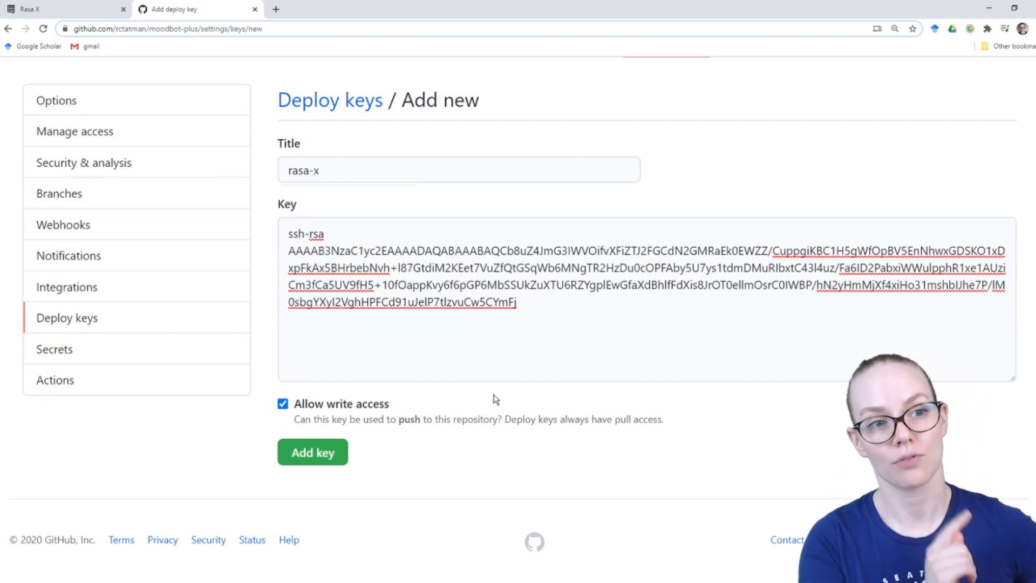
mouse_move(404, 409)
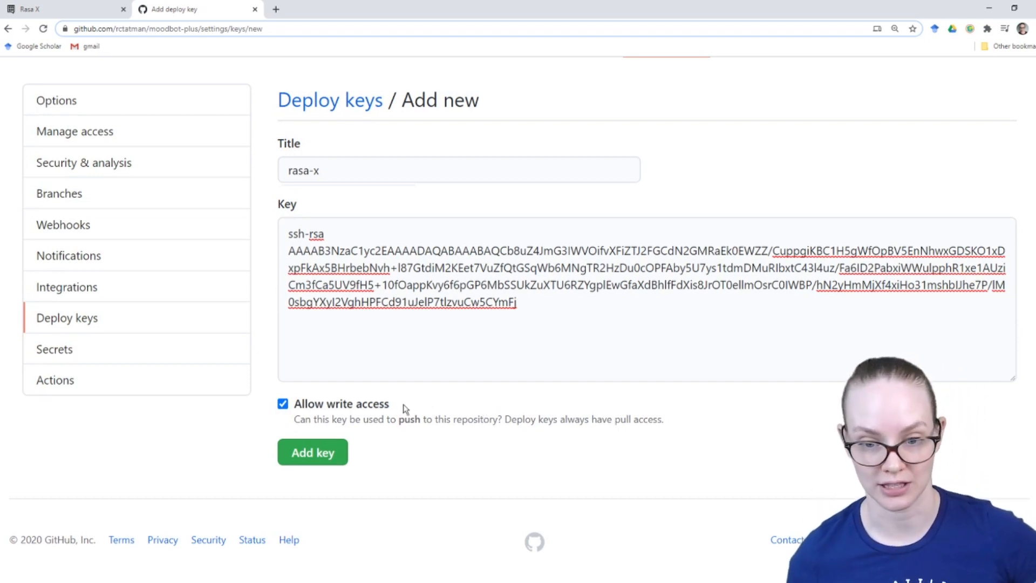
left_click(59, 9)
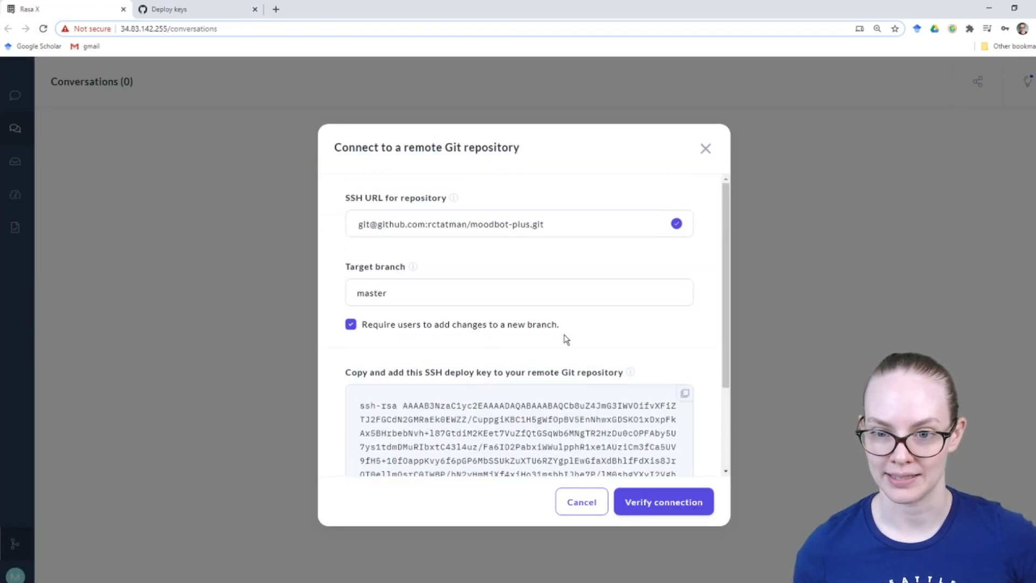
Run Verify connection for the moodbot-plus repository on master
left_click(663, 501)
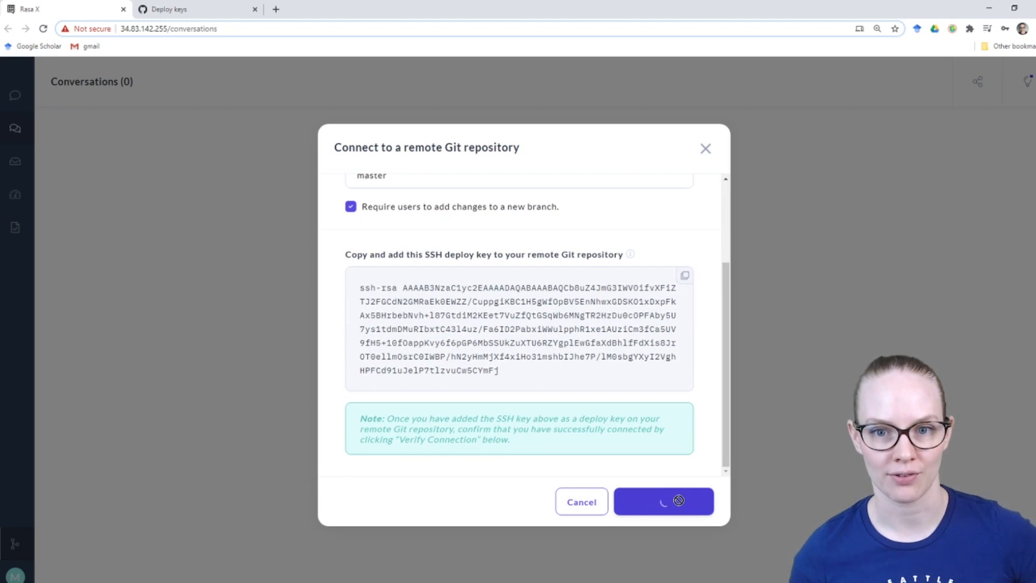